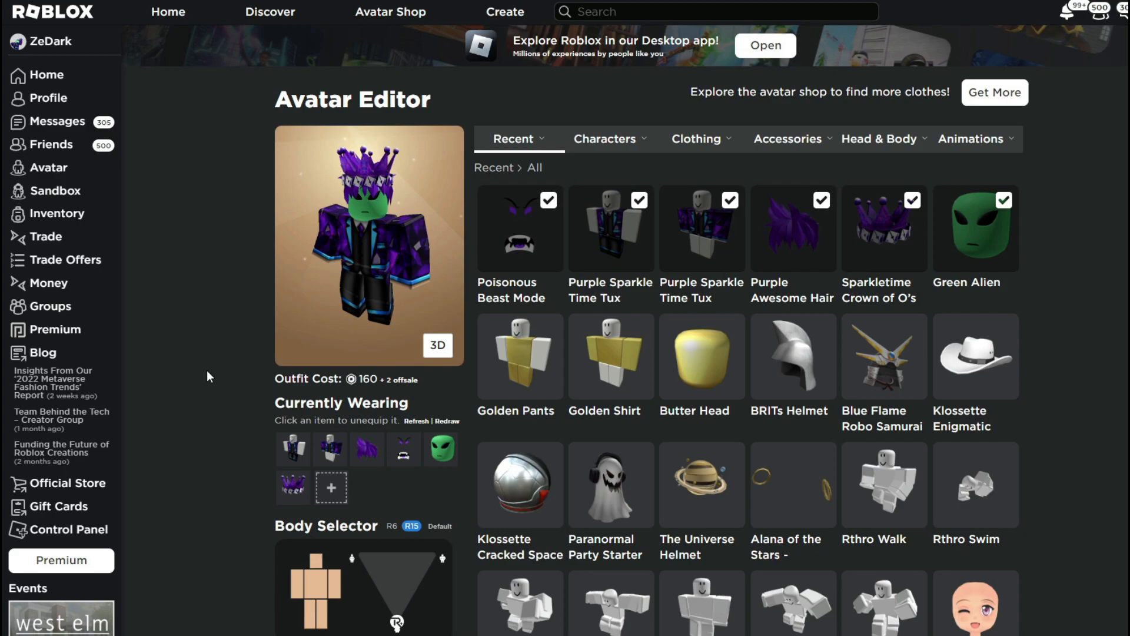
mouse_move(219, 368)
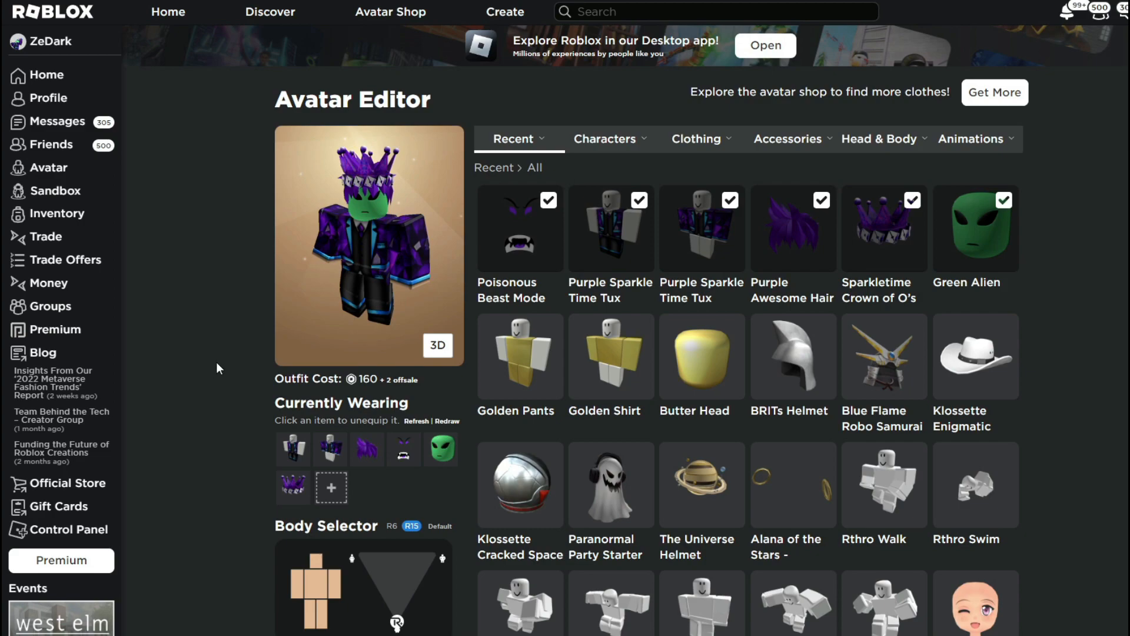
mouse_move(244, 373)
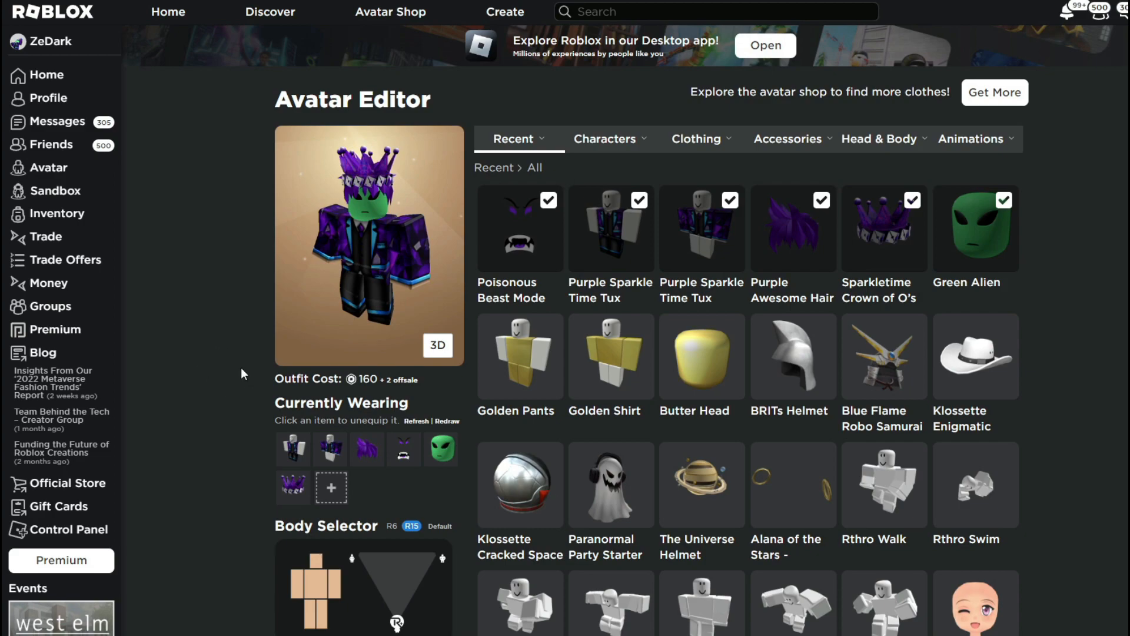
mouse_move(218, 301)
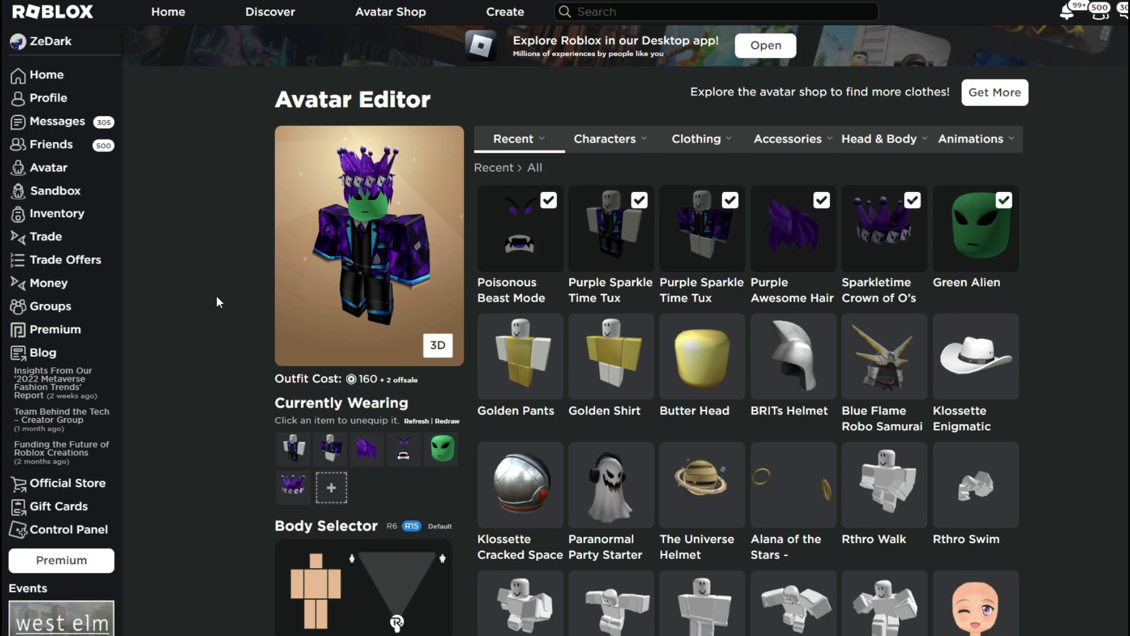
mouse_move(314, 209)
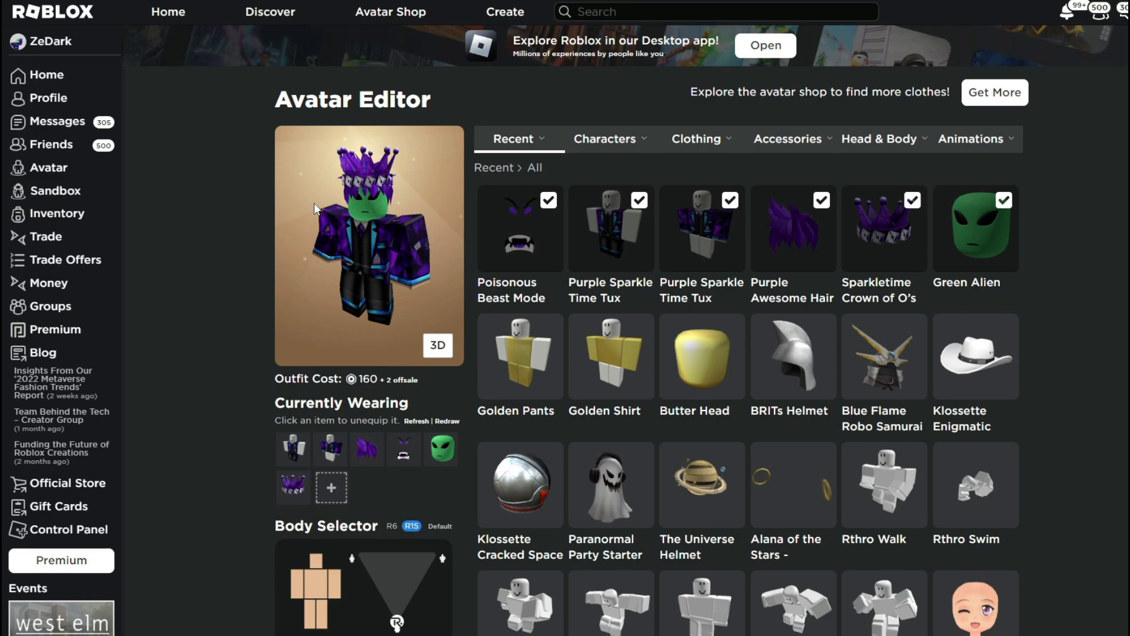
mouse_move(141, 296)
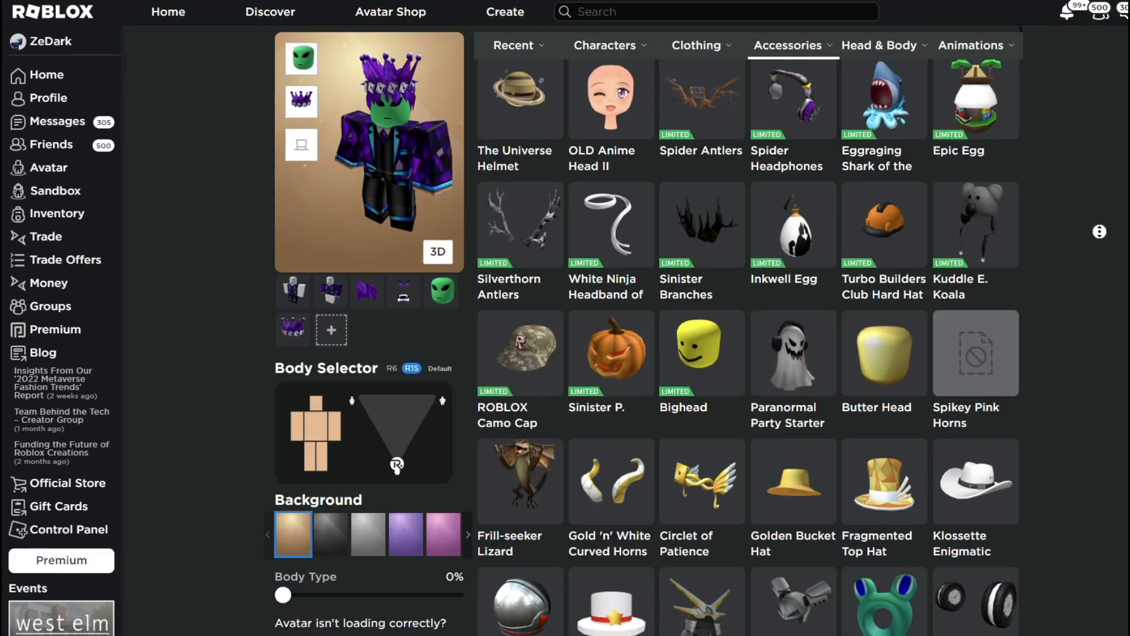
scroll("down", 3)
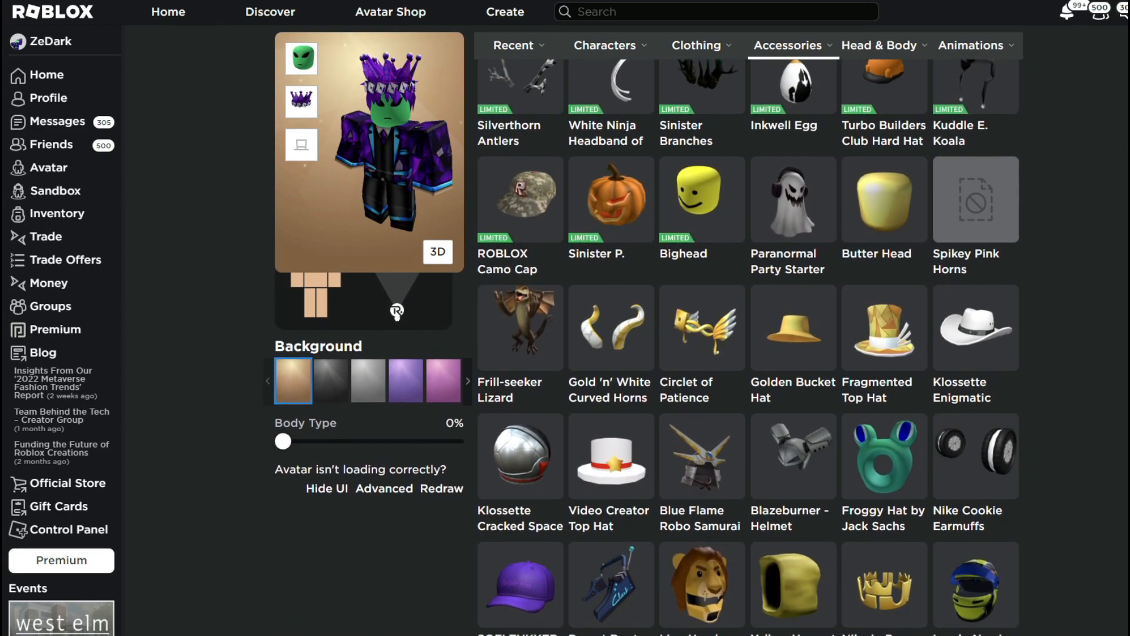
mouse_move(1107, 265)
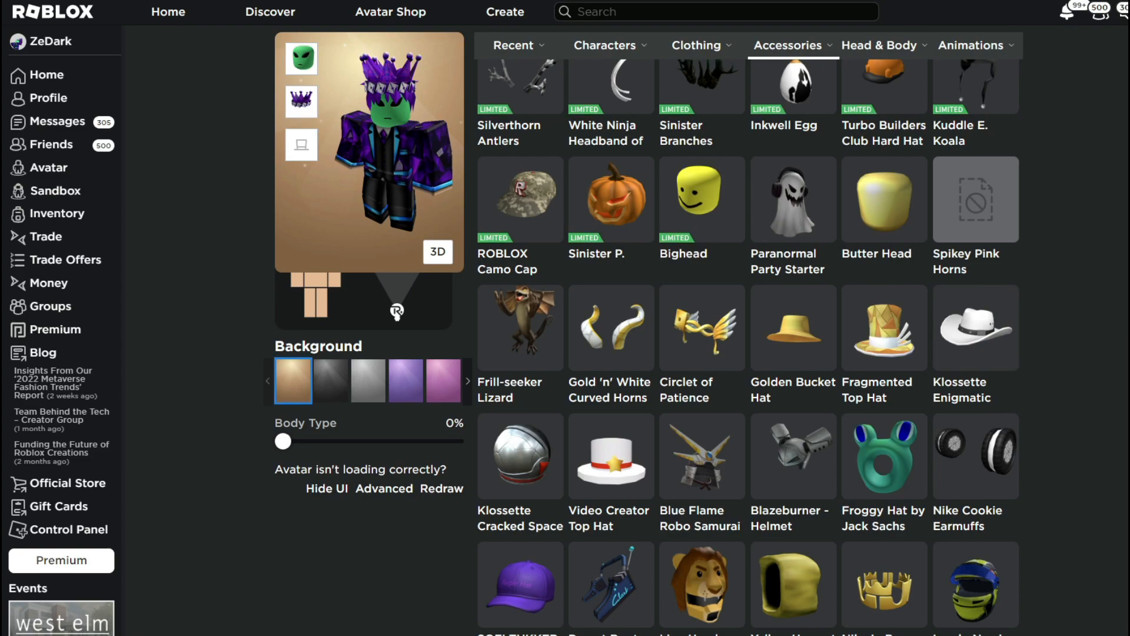
mouse_move(1029, 315)
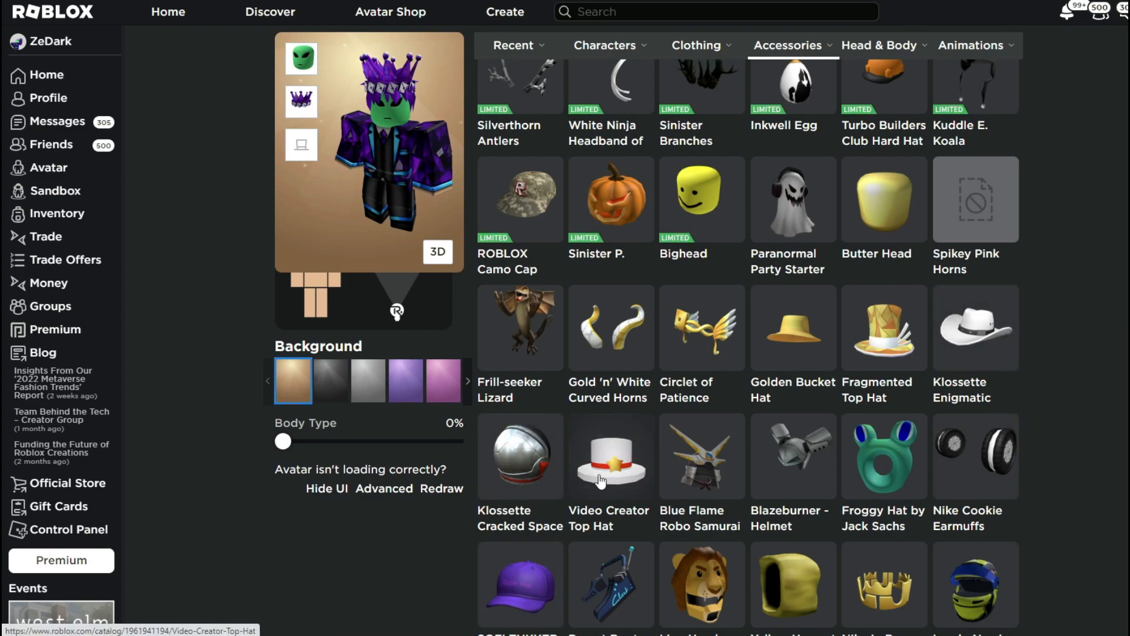
mouse_move(543, 454)
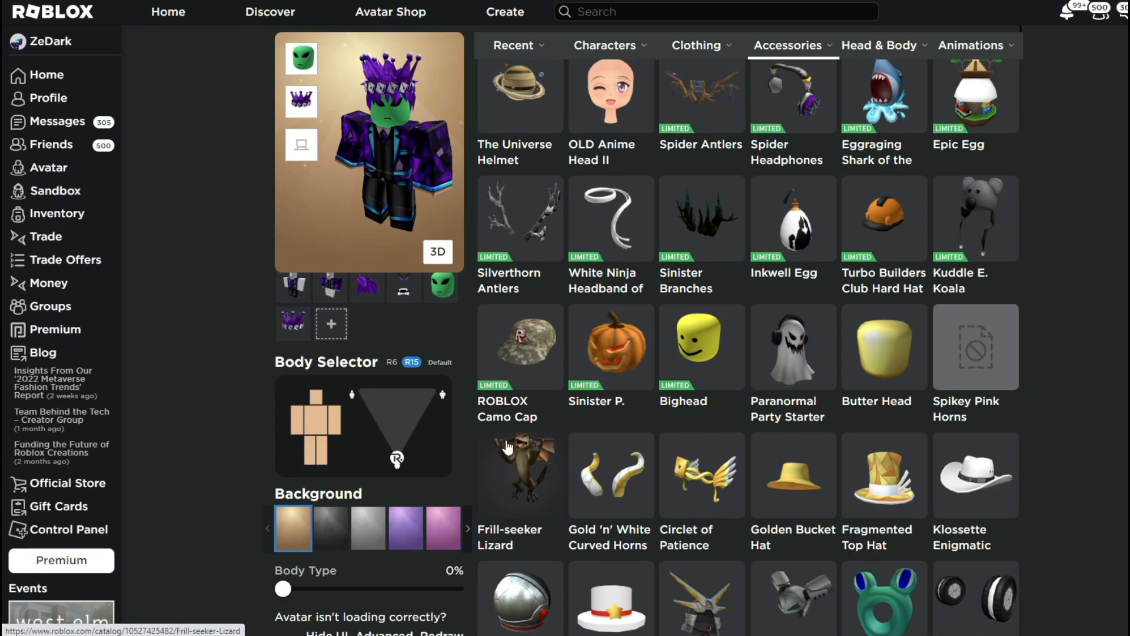
scroll("down", 3)
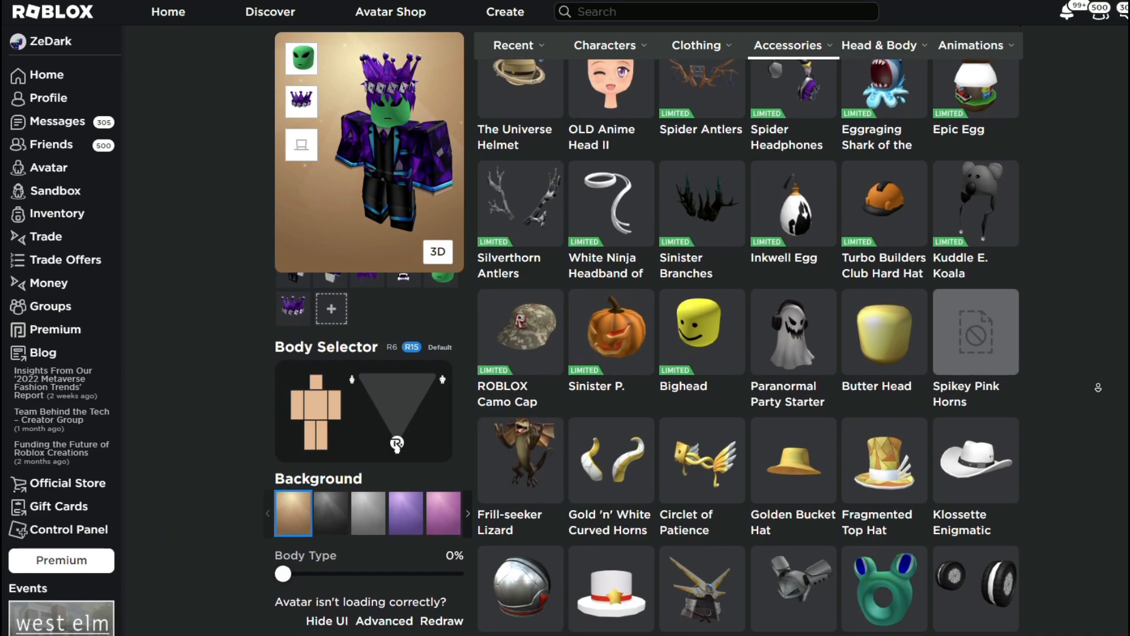
scroll("down", 3)
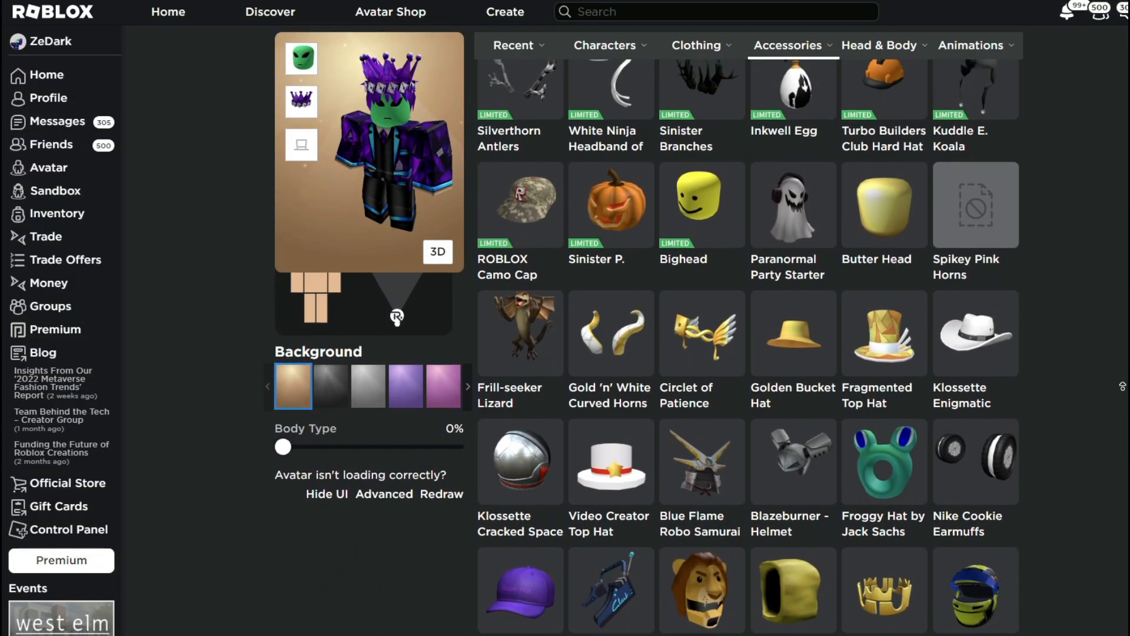
scroll("up", 3)
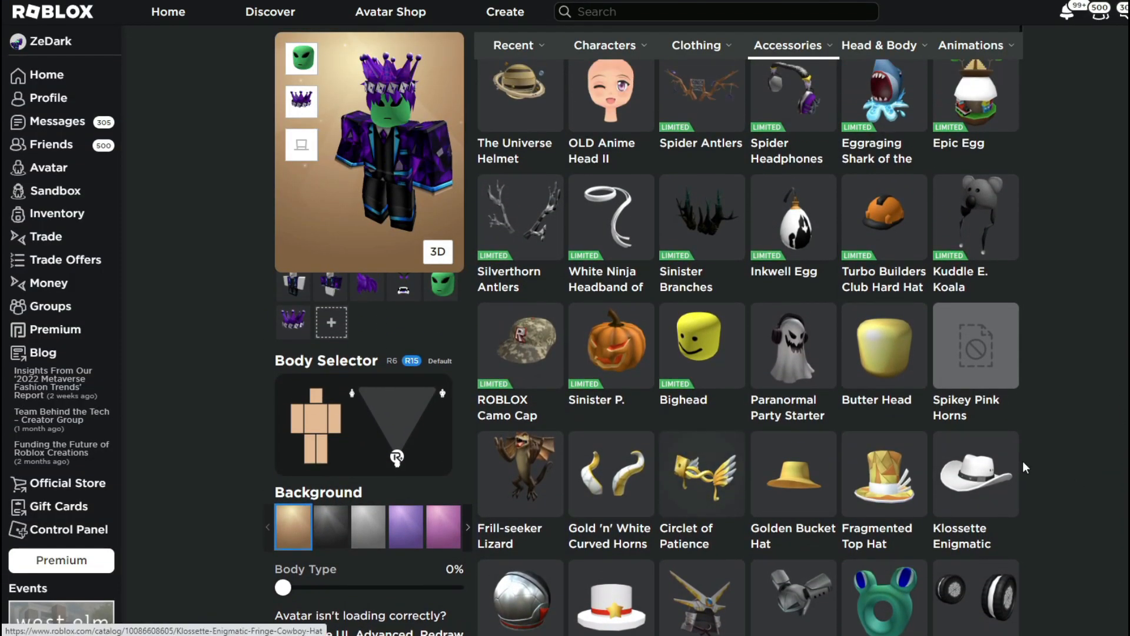
mouse_move(1037, 462)
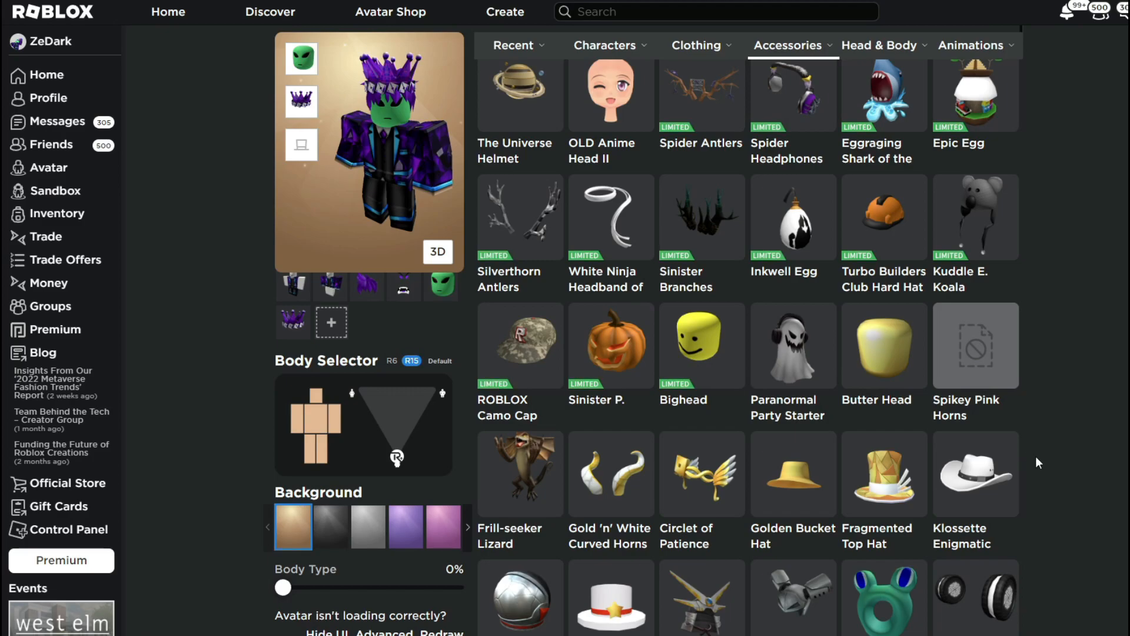